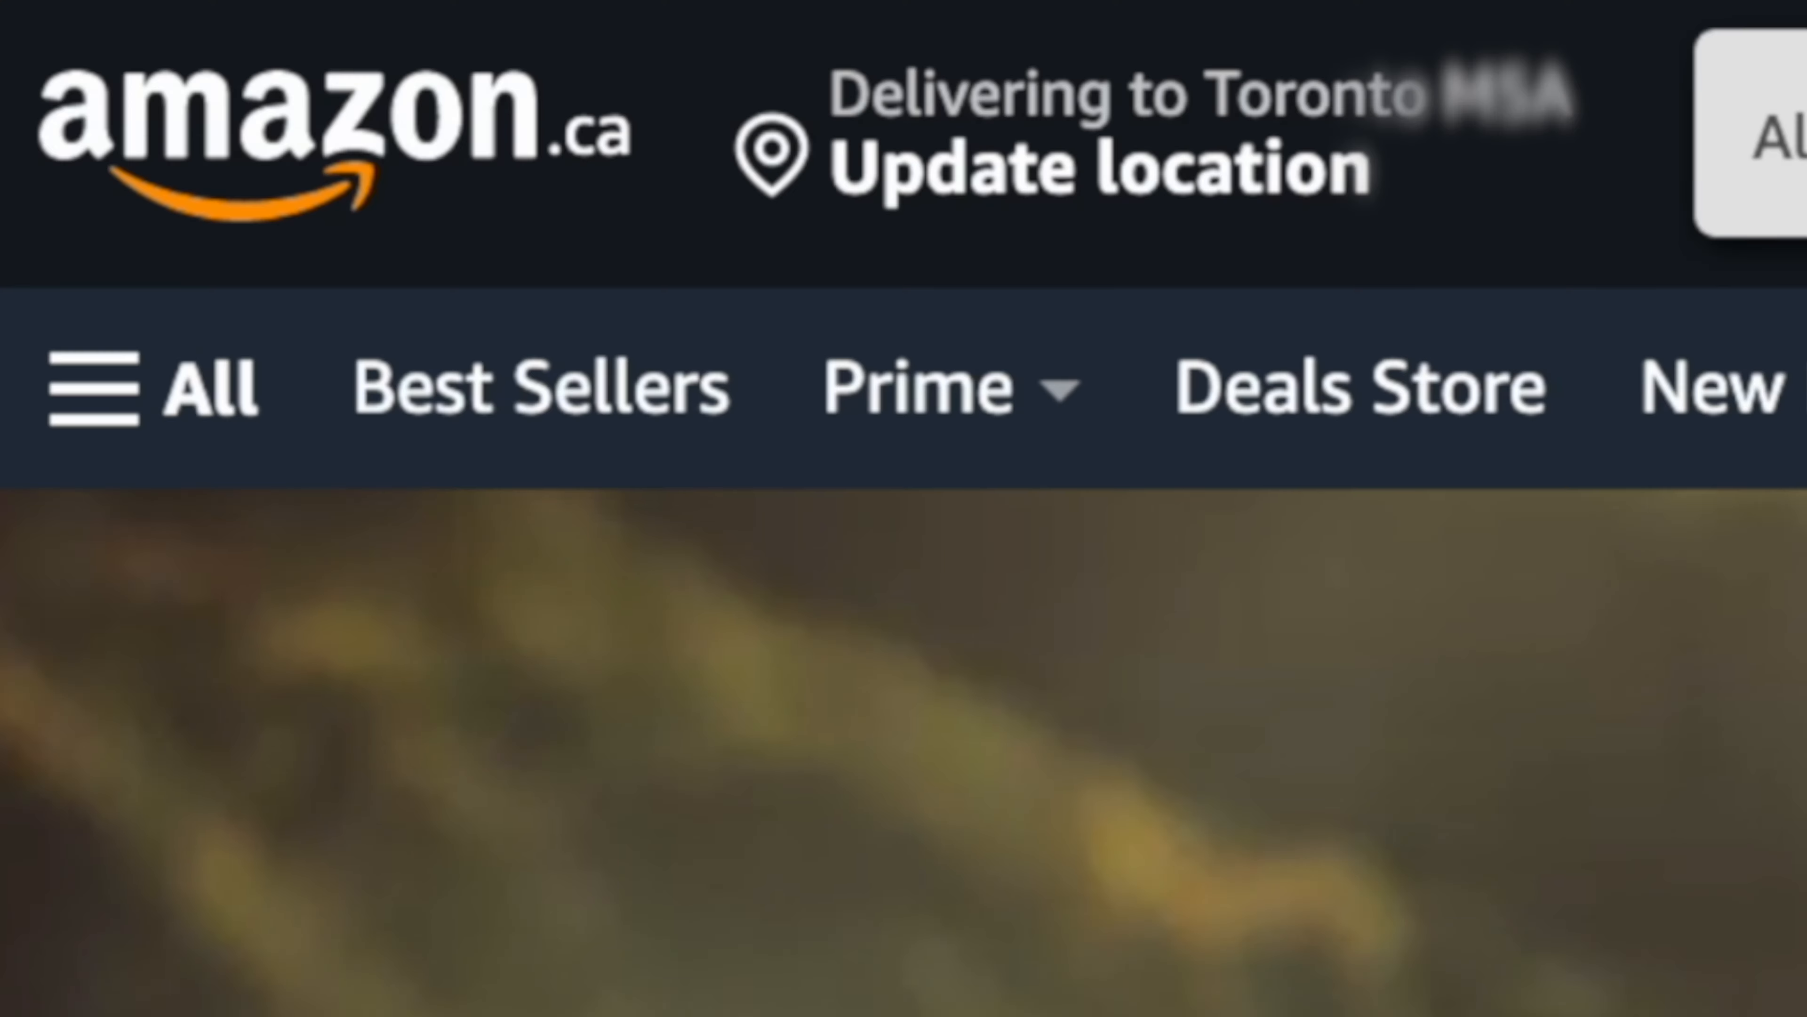
# Search 'desk lam' and reach the Aspire Solid Wood Standing Desk page with Maple top and Black frame
pyautogui.write('desk lam')
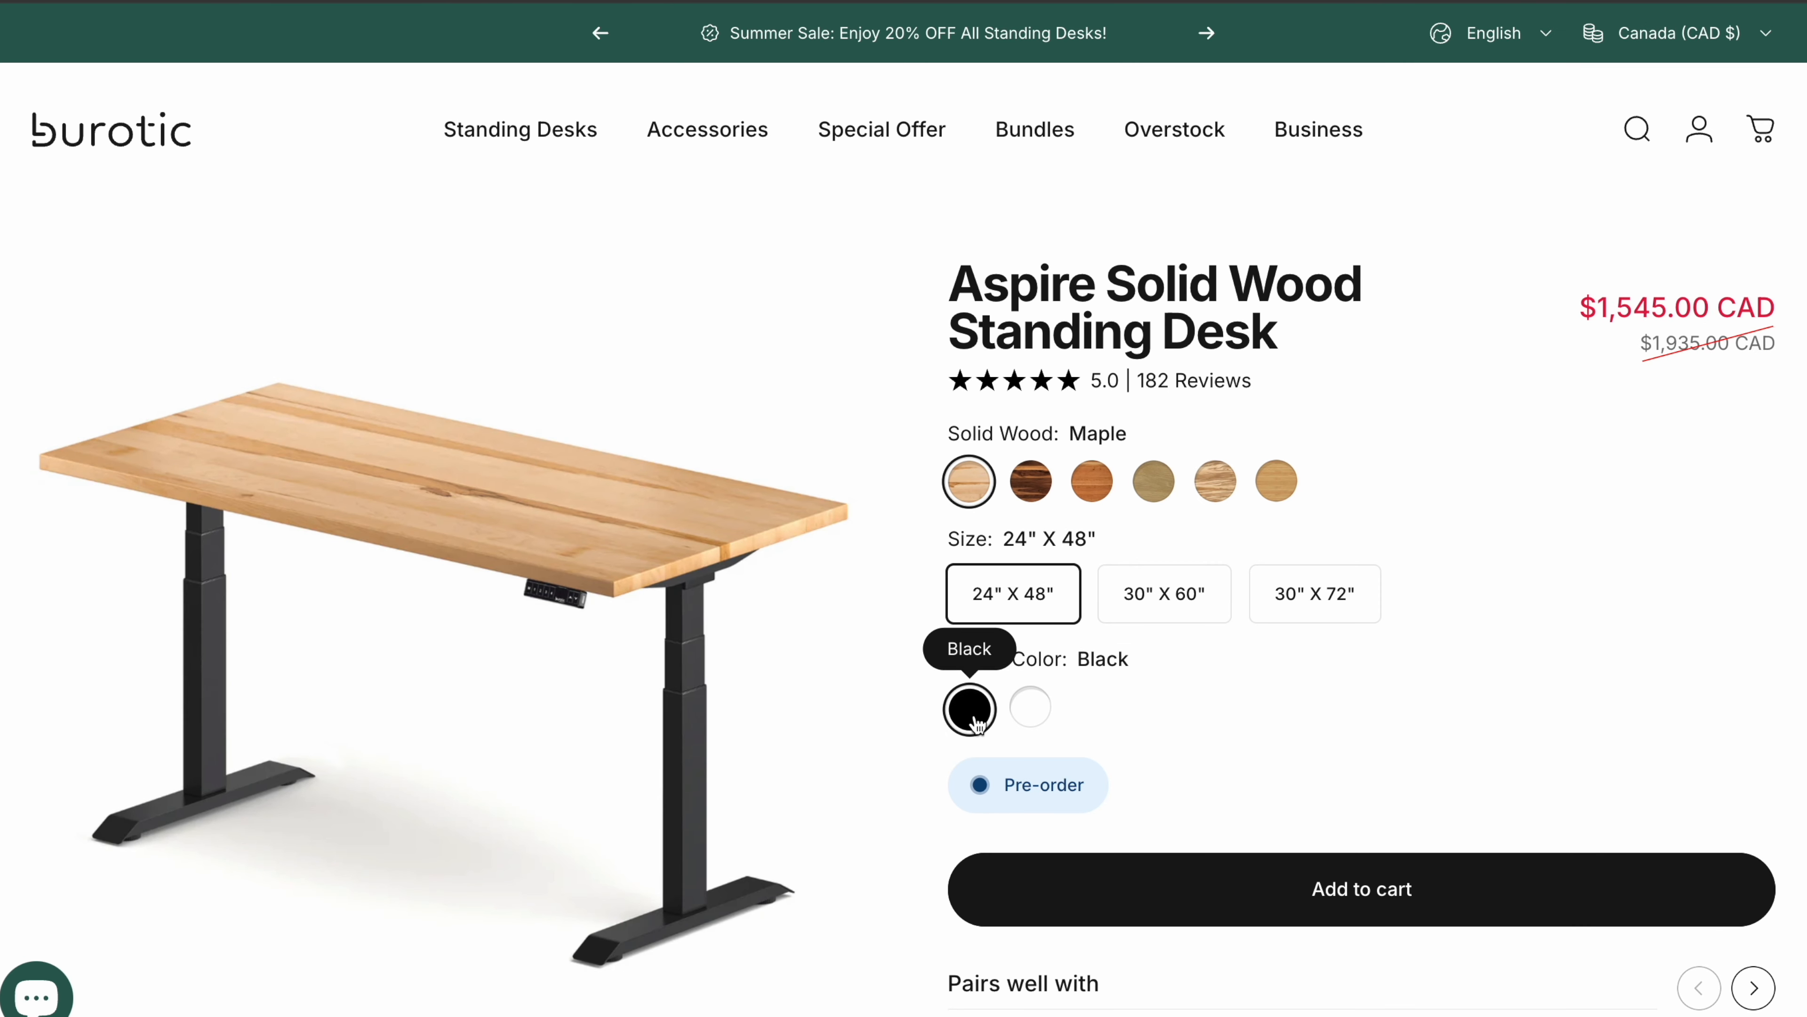
pyautogui.click(519, 129)
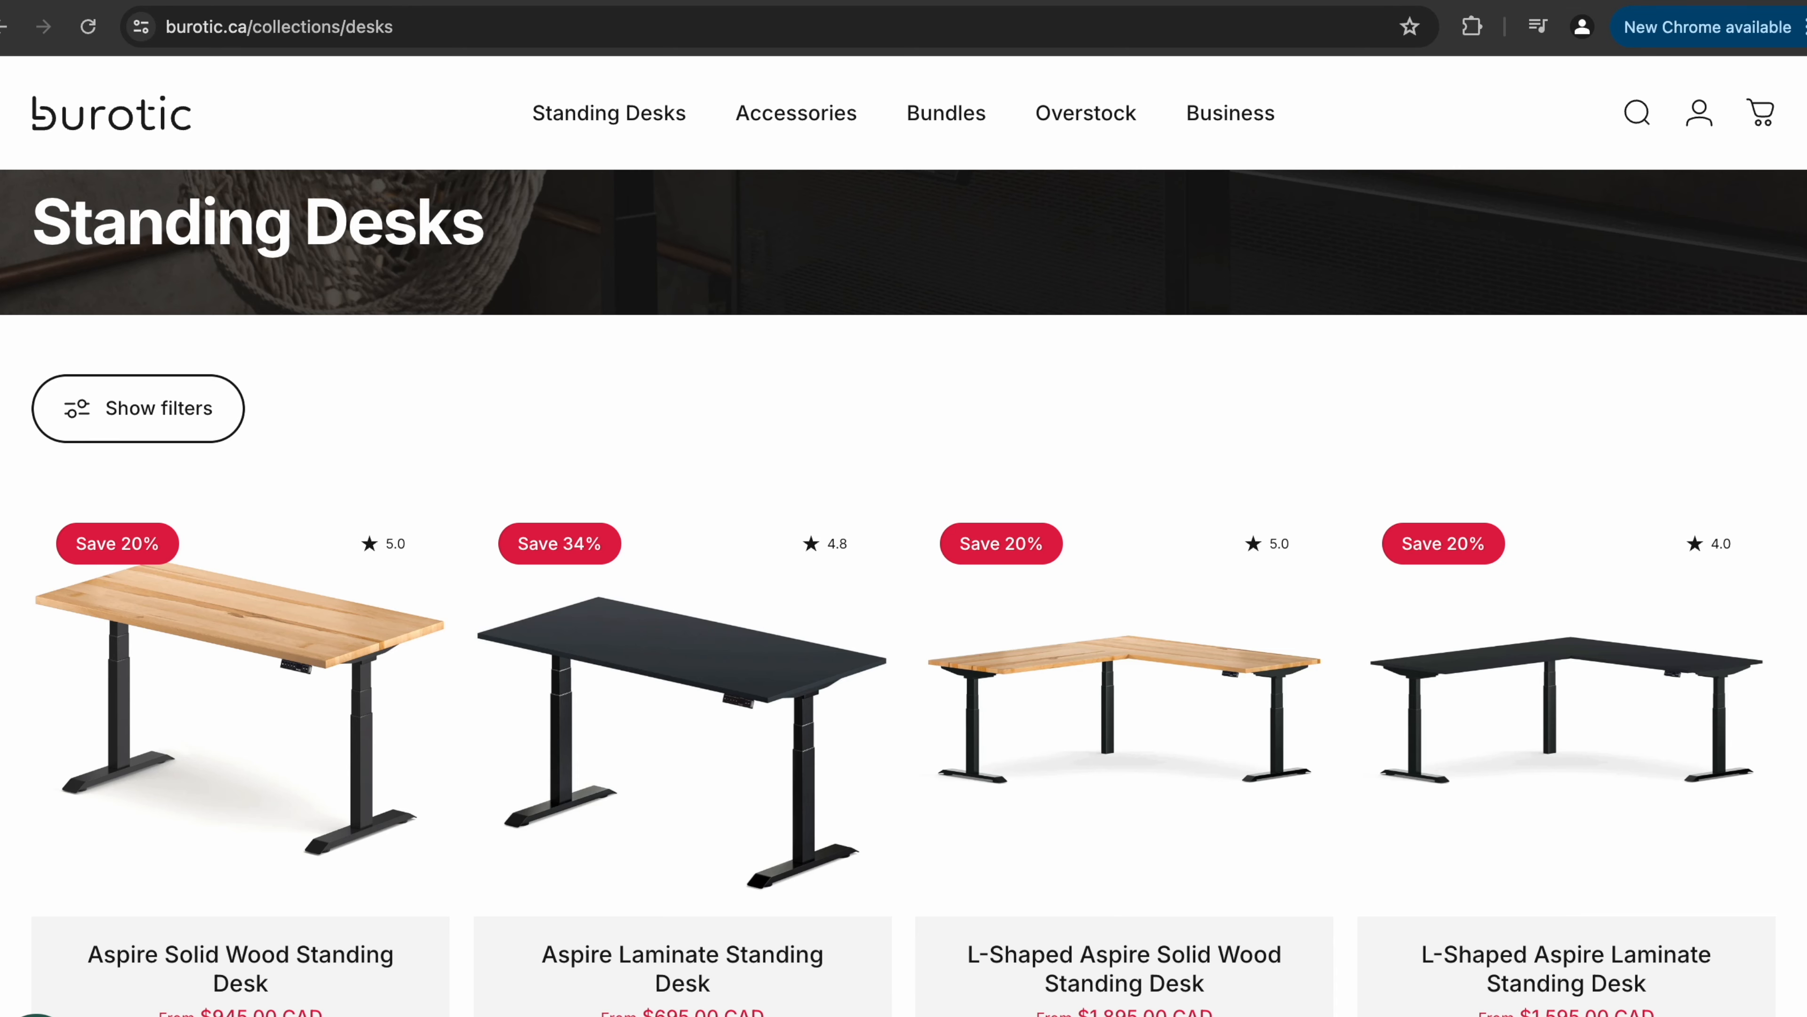